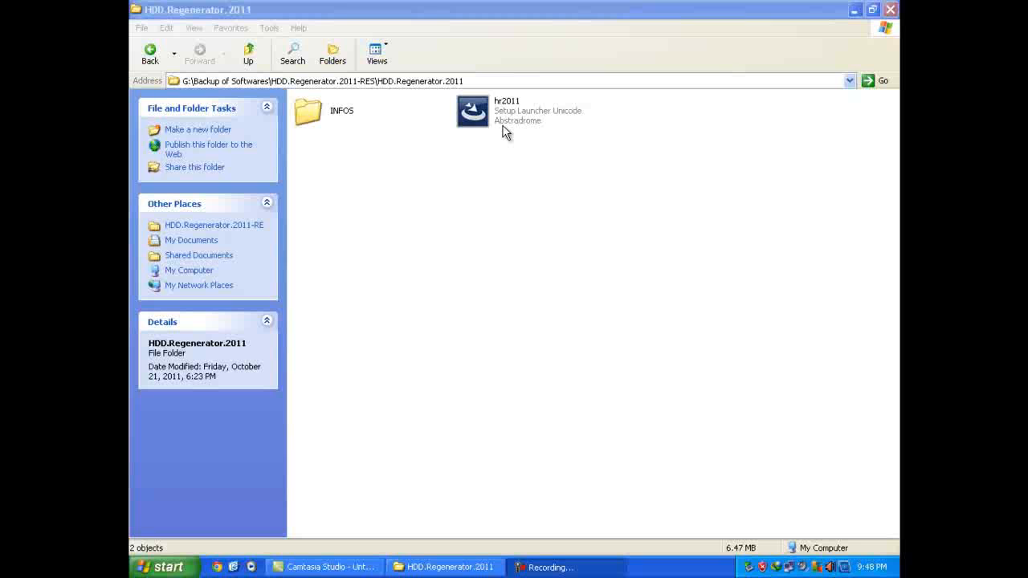
mouse_move(505, 126)
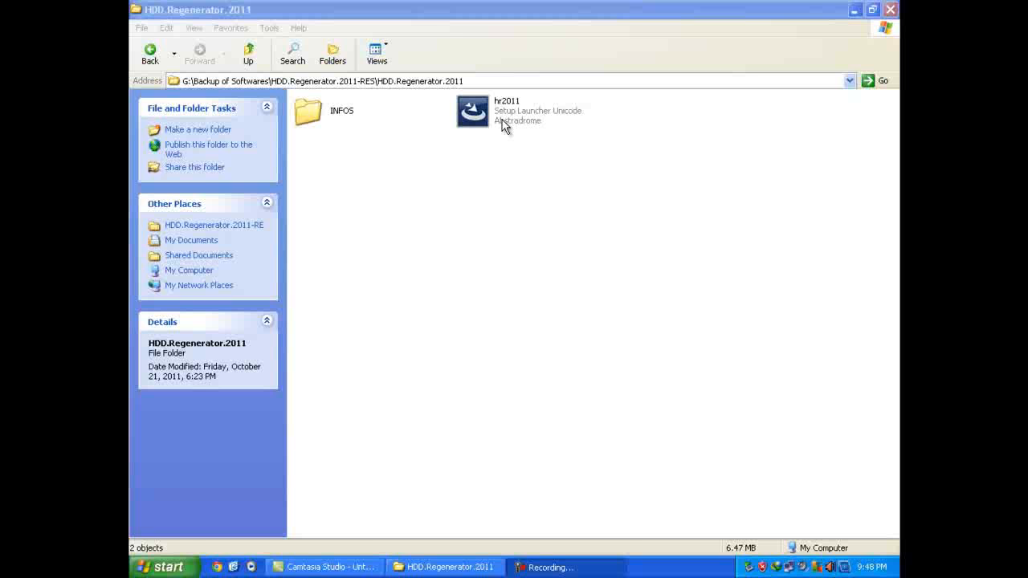
Step: Launch the hr2011 setup from the HDD.Regenerator.2011 folder to start the InstallShield Wizard
left_click(472, 110)
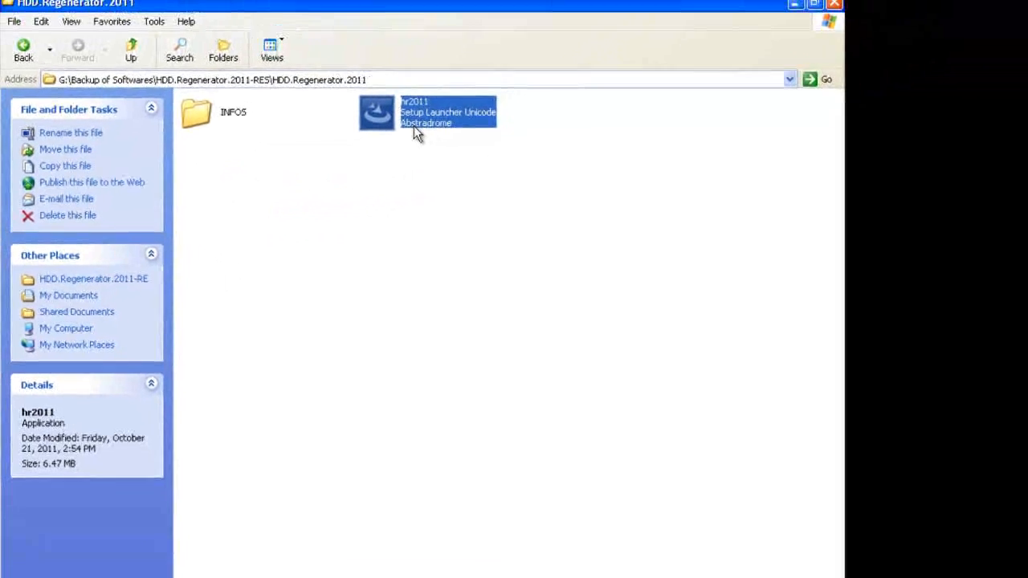
left_click(405, 158)
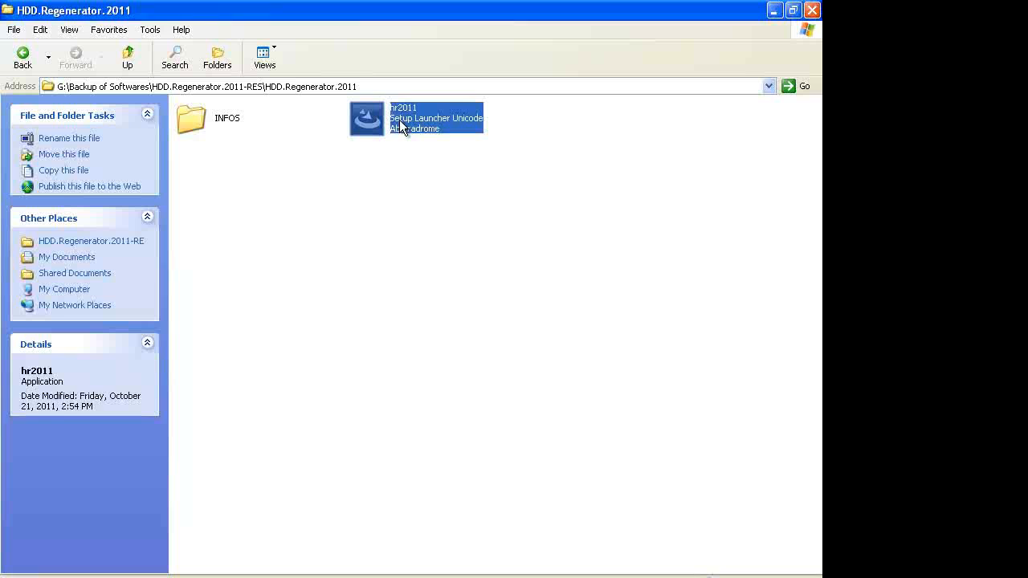
double_click(367, 118)
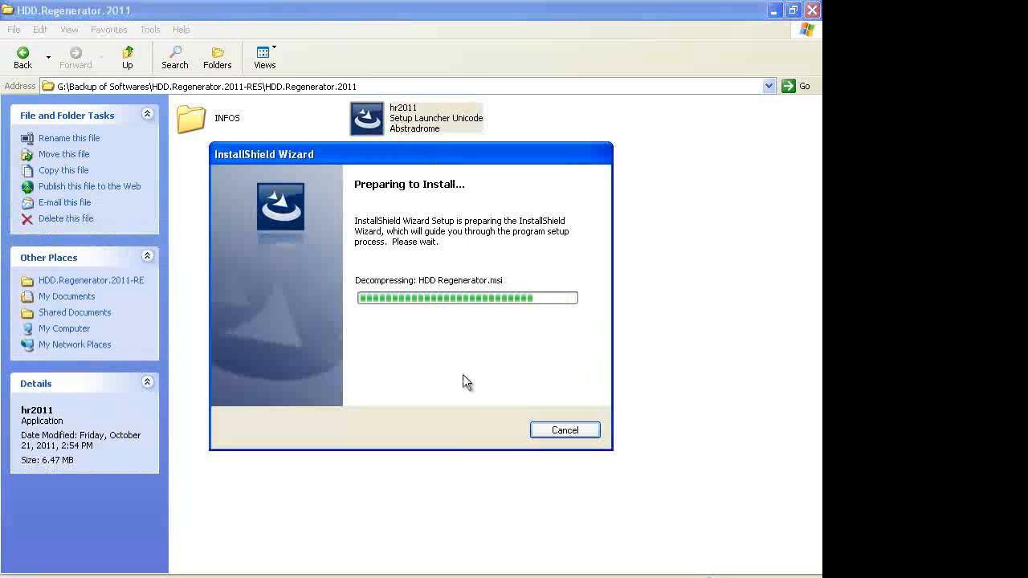
mouse_move(479, 420)
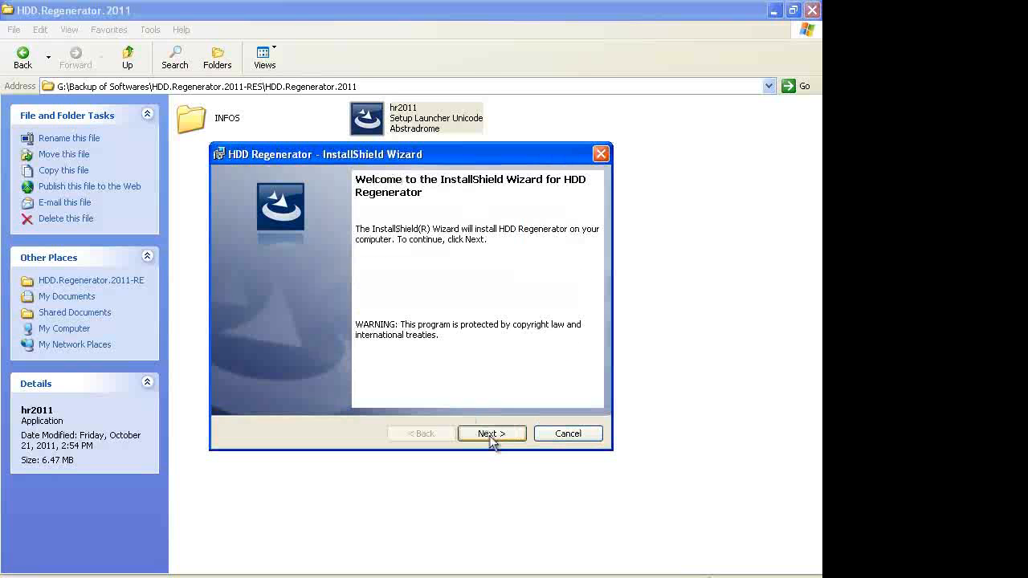
Step: Accept the license agreement, complete the install, and finish without launching the program
left_click(491, 433)
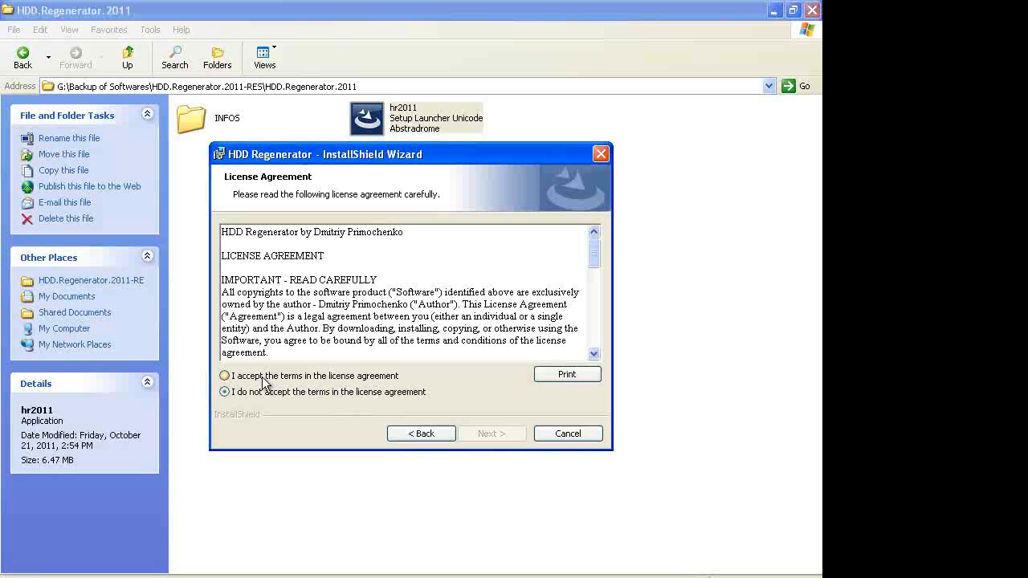
left_click(492, 433)
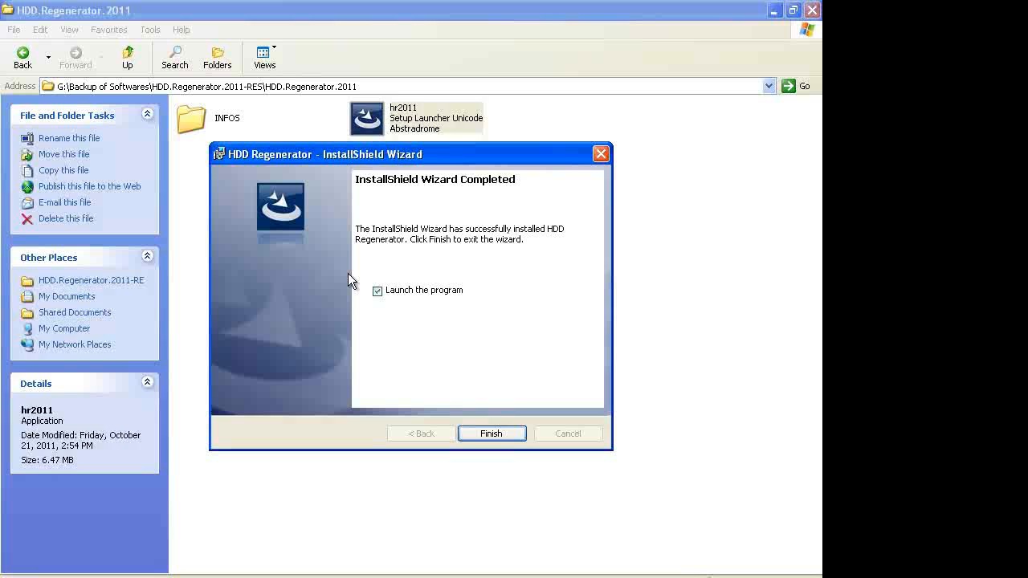
left_click(376, 290)
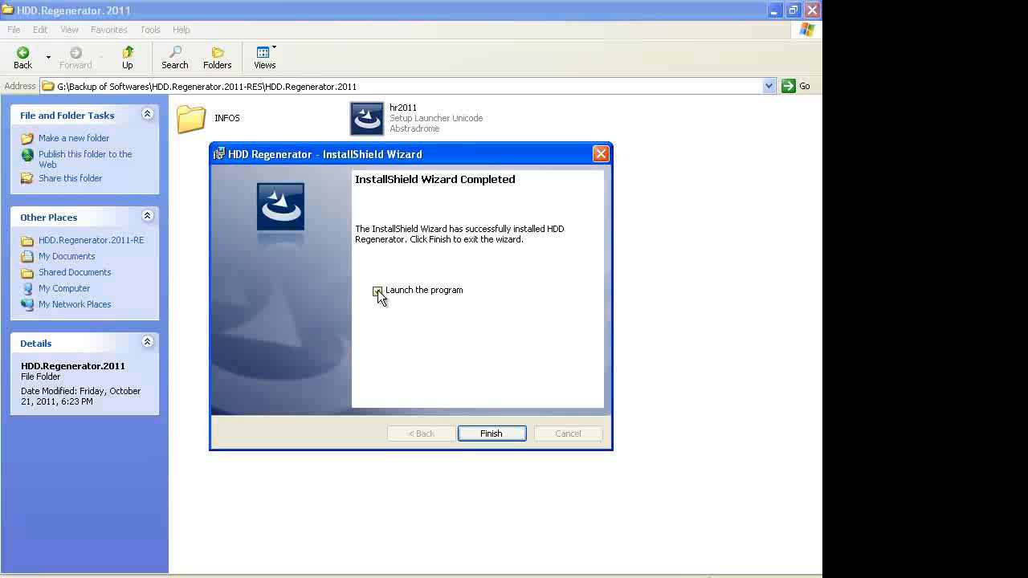
left_click(491, 433)
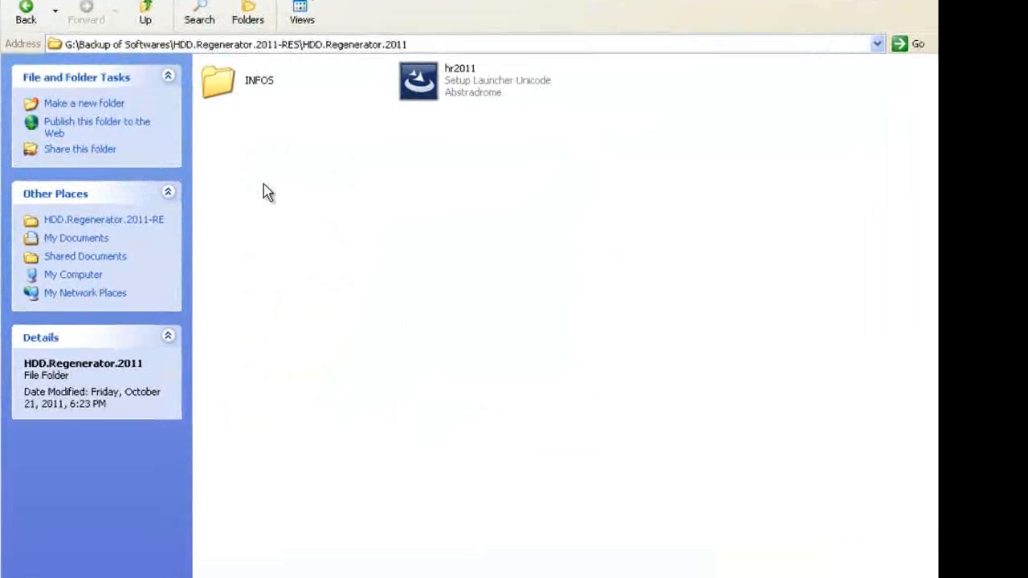
Step: Paste the crack files from INFOS > HDD.Regenerator.2011-RES-crk into D:\Program Files\HDD Regenerator, replacing all
double_click(217, 80)
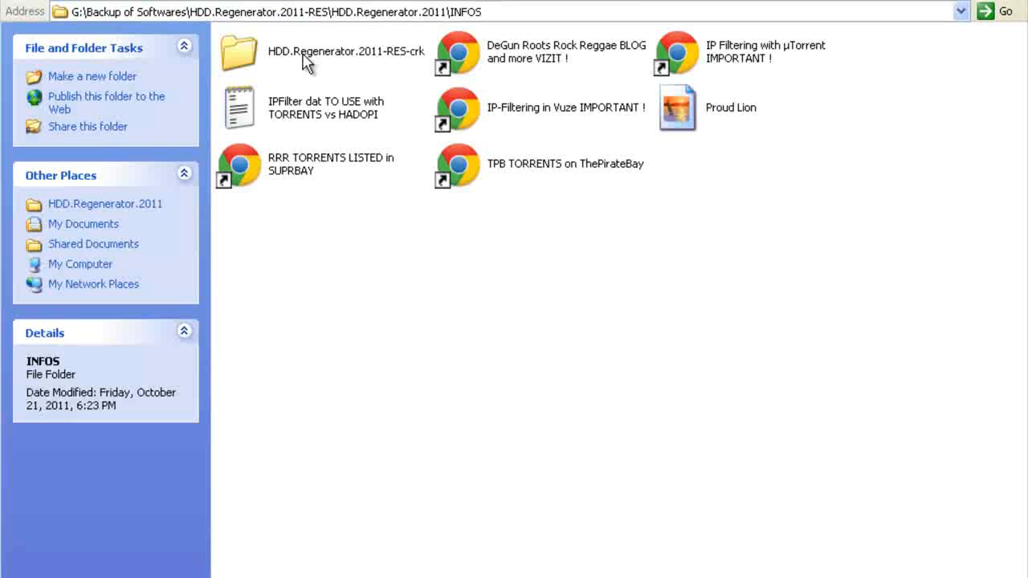
double_click(238, 51)
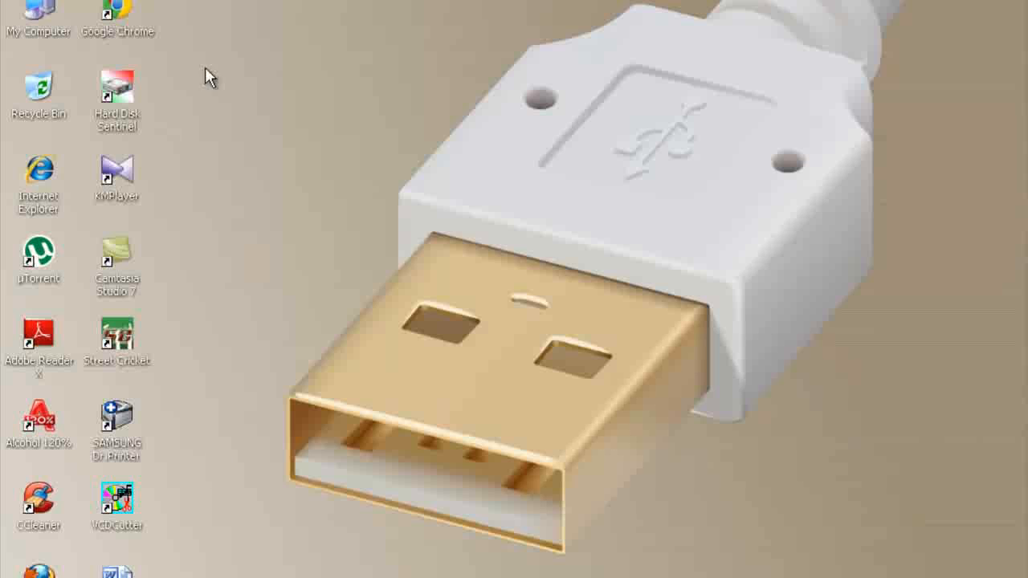
mouse_move(247, 307)
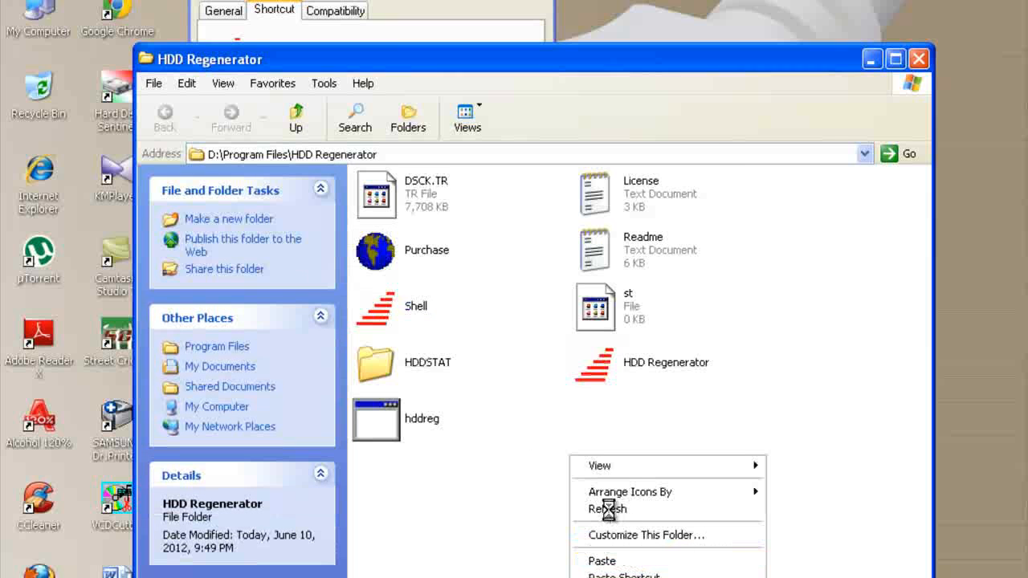
left_click(601, 561)
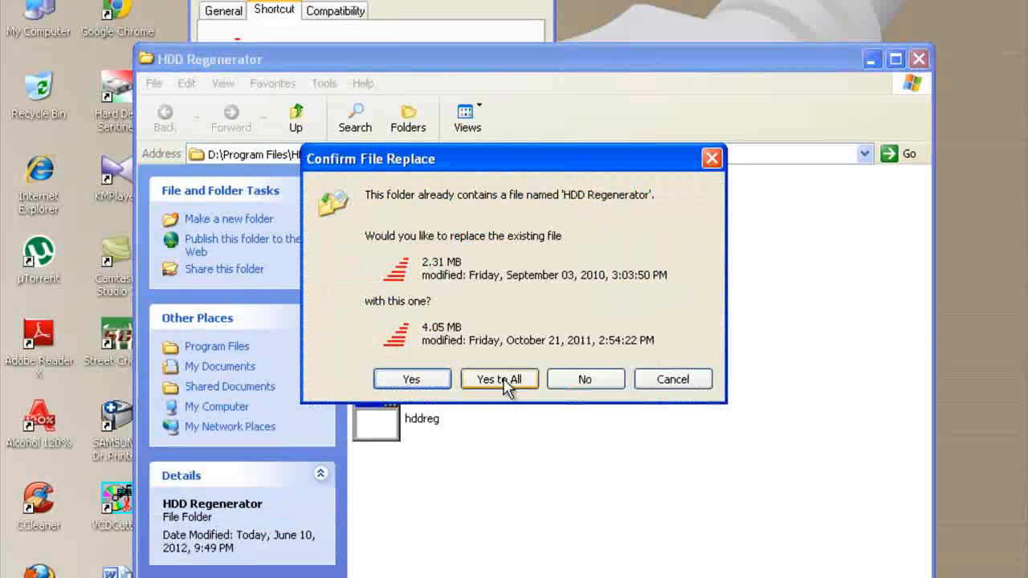
left_click(499, 379)
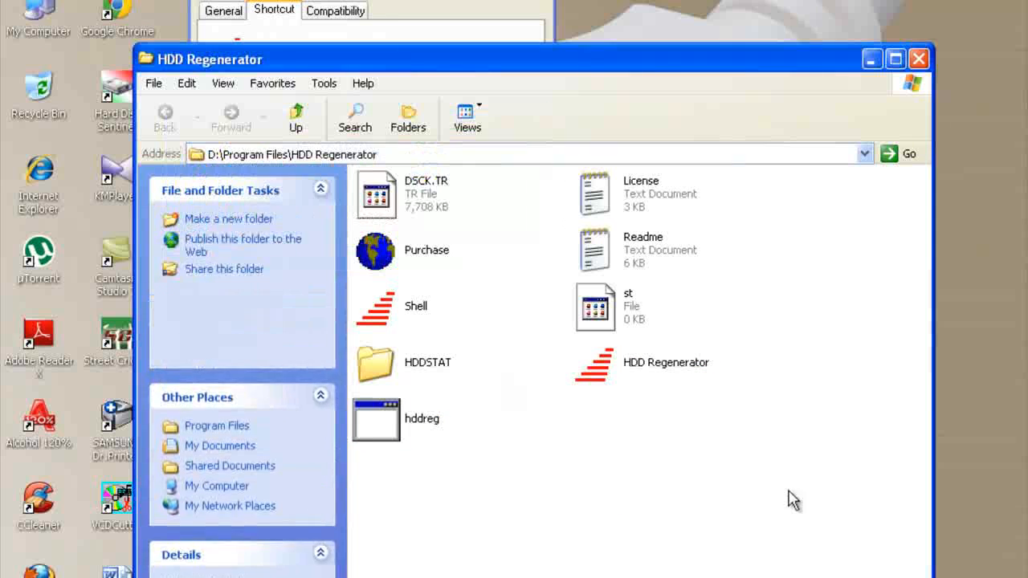
Step: Confirm the replaced HDD Regenerator program file in the install folder and close the window
left_click(664, 362)
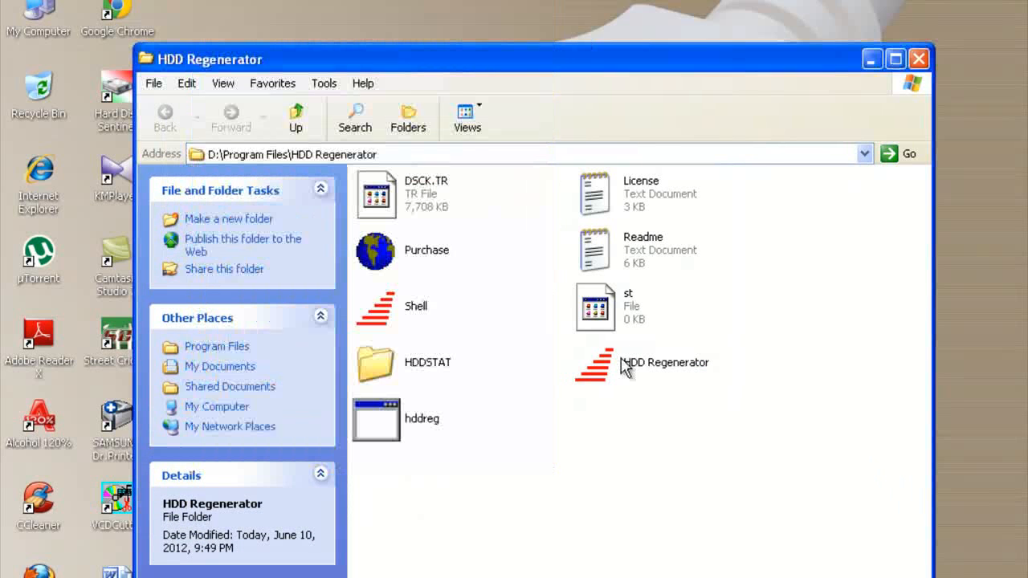
left_click(665, 362)
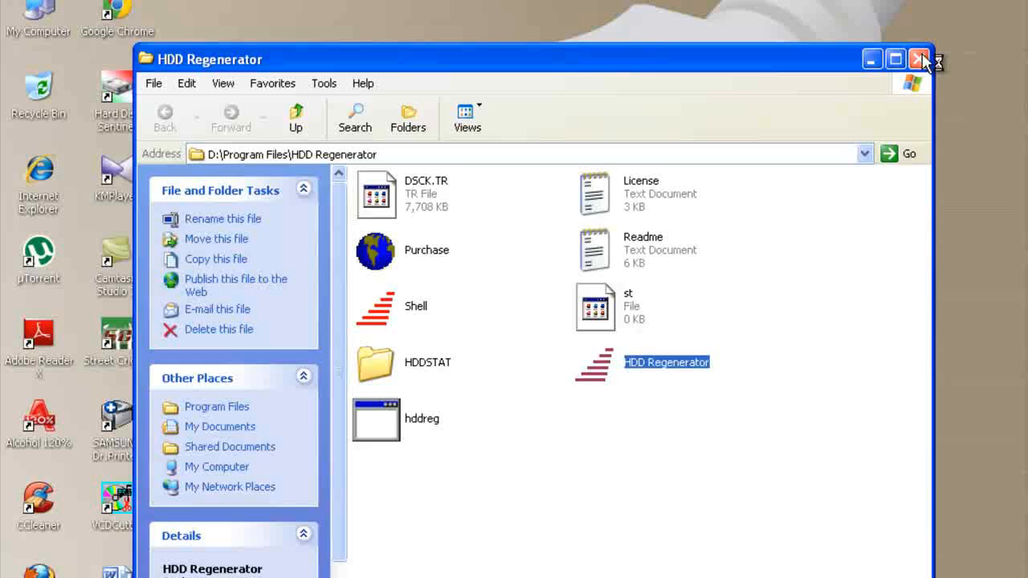
left_click(920, 58)
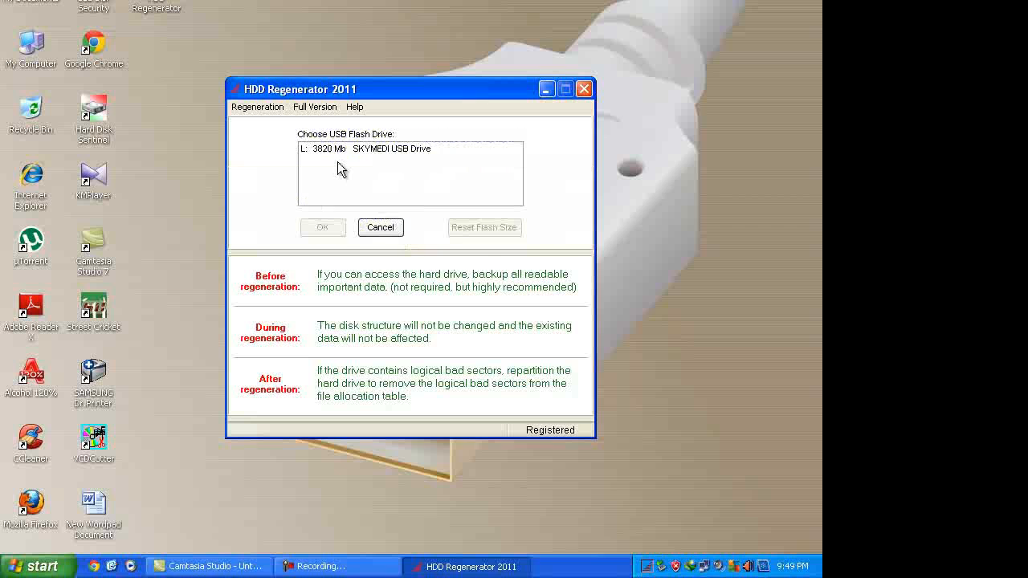
Step: Select the L: 3820 Mb SKYMEDI USB Drive, run Reset Flash Size and accept the data-loss warning
left_click(369, 148)
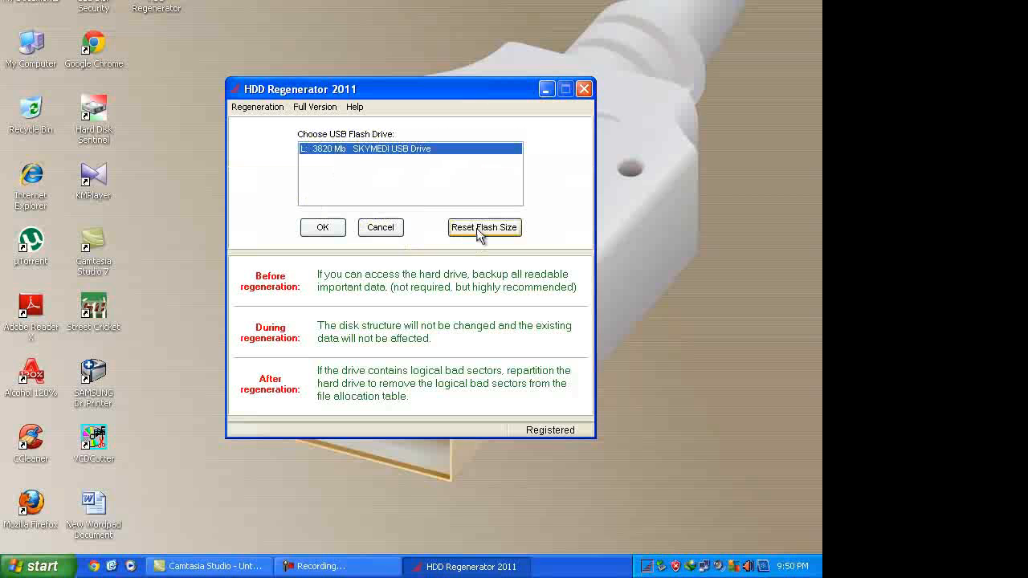
left_click(484, 227)
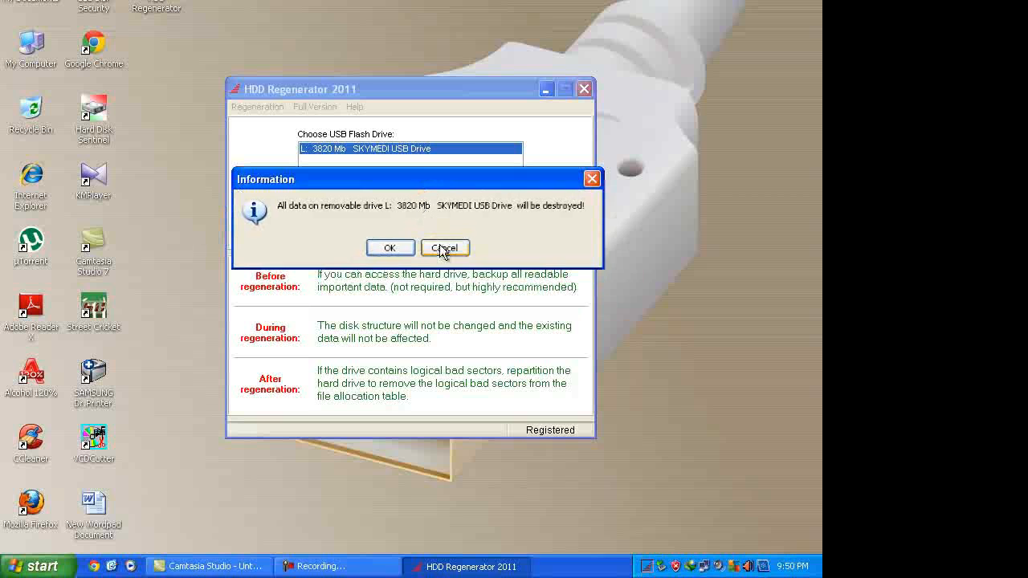
left_click(445, 247)
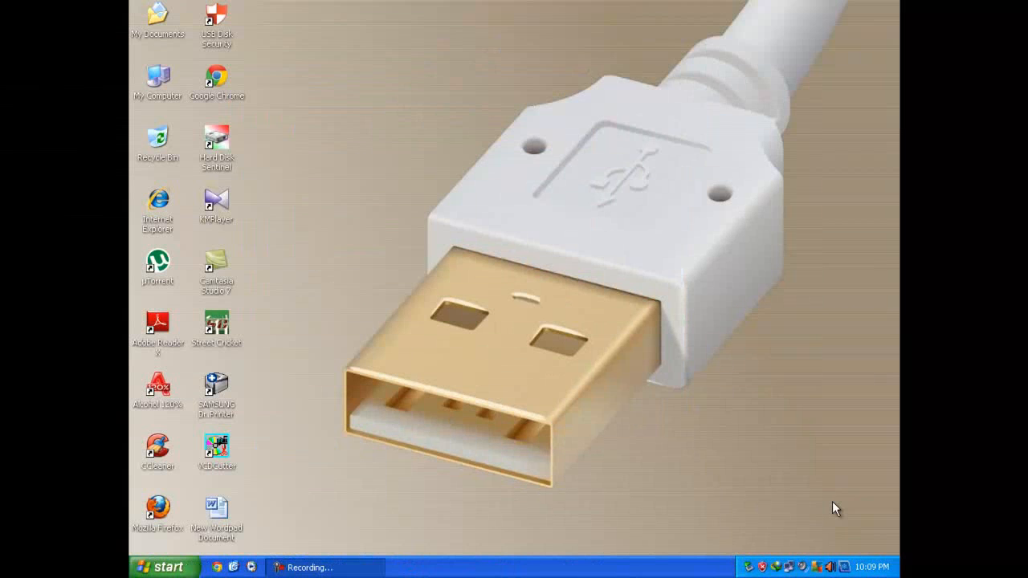
mouse_move(372, 504)
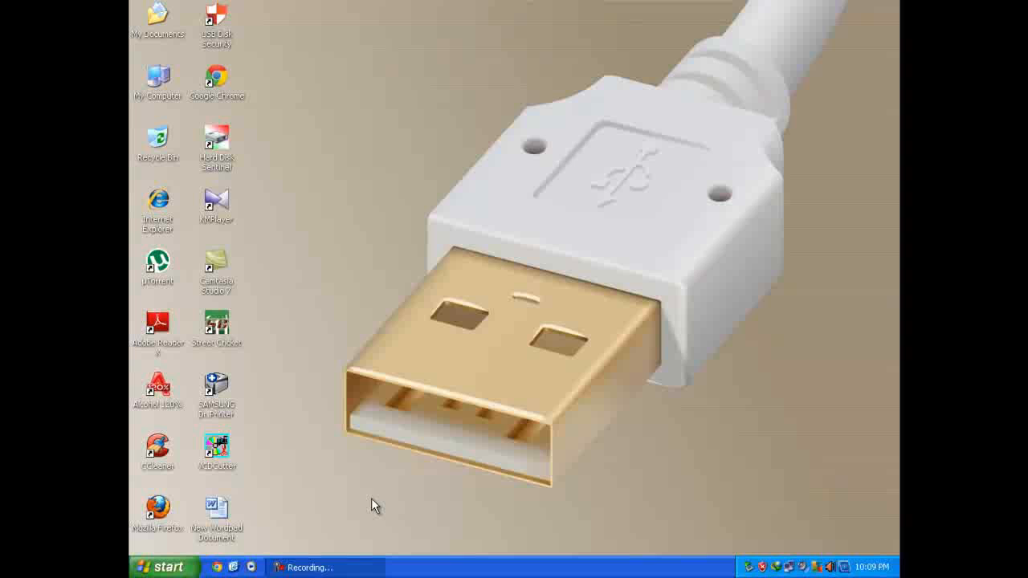